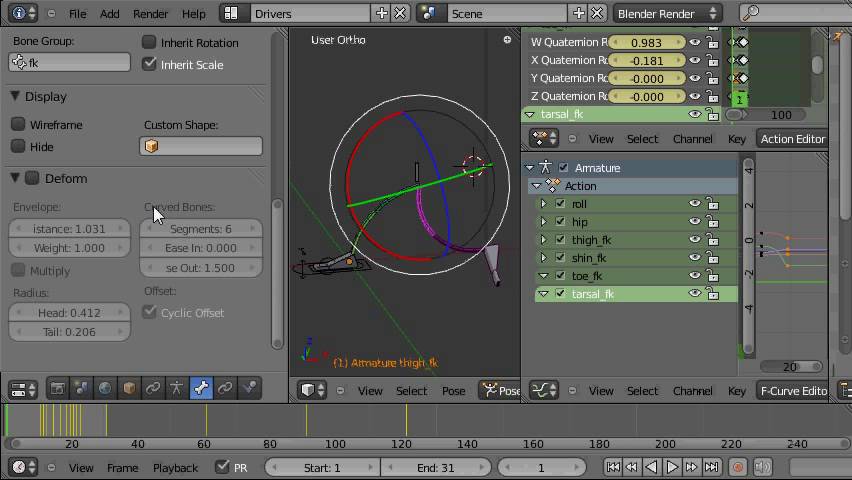
mouse_move(322, 258)
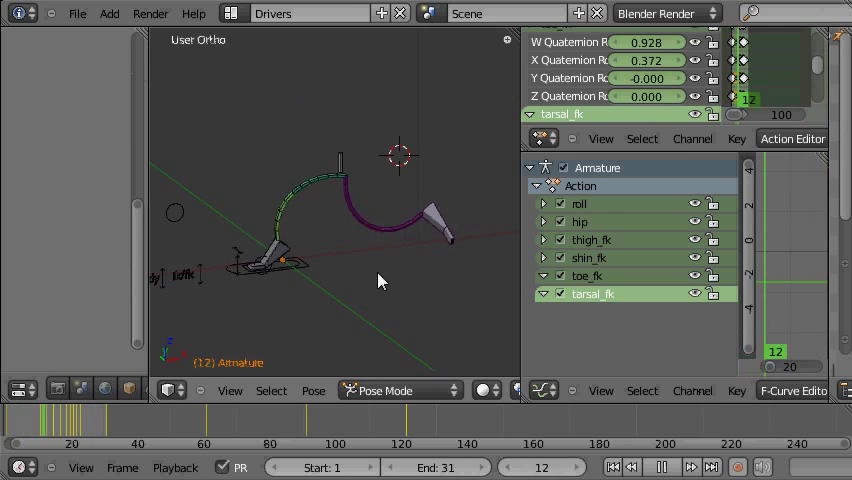
Stop the leg animation playback after watching the bendy thigh bone curve
left_click(661, 467)
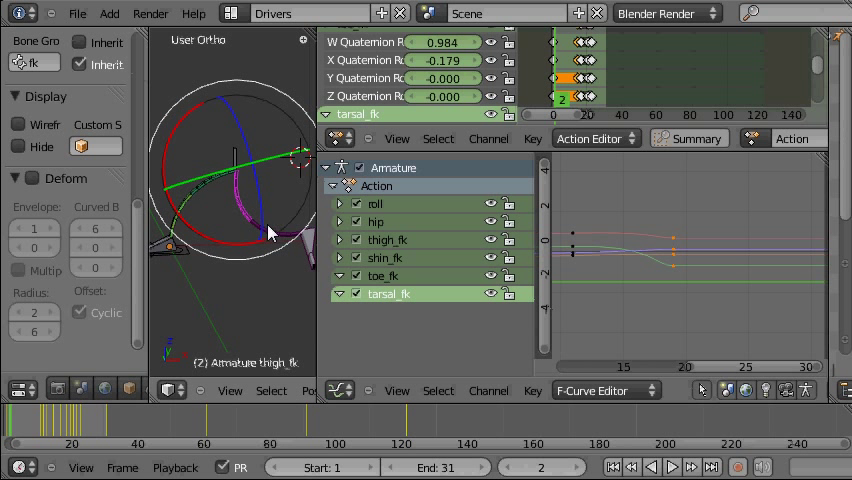
mouse_move(243, 203)
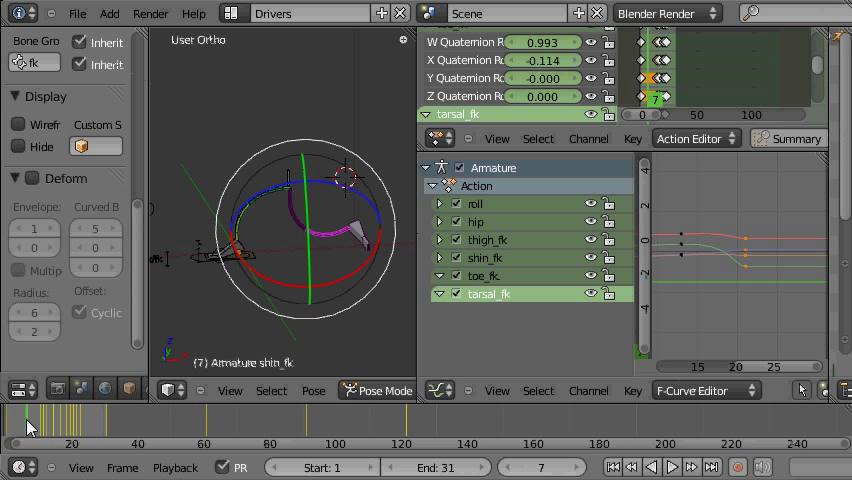
mouse_move(267, 280)
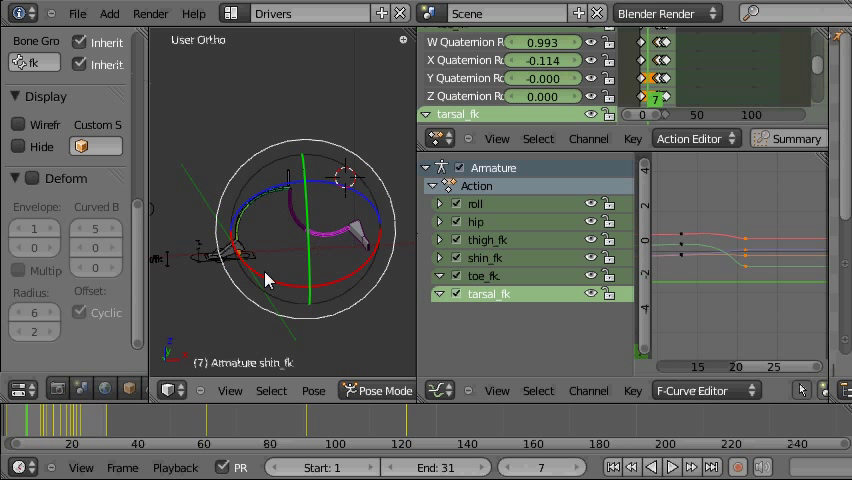
mouse_move(333, 238)
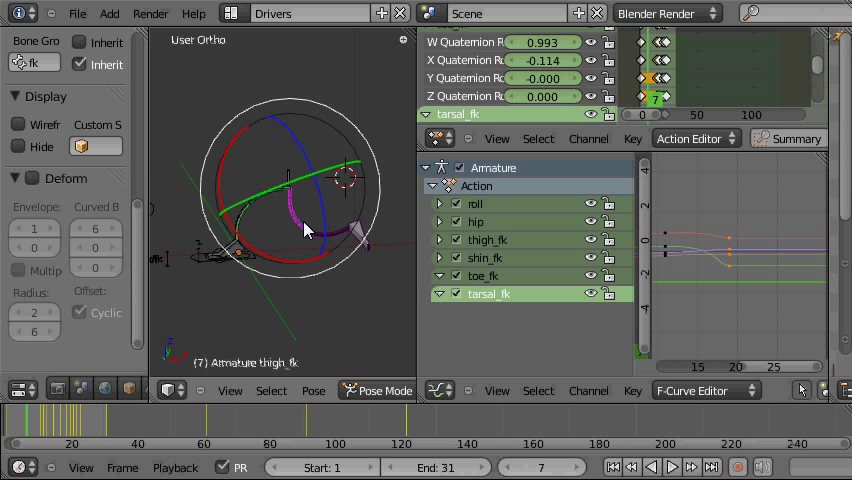
Select the shin_fk bone to inspect its bend at the current frame
left_click(61, 423)
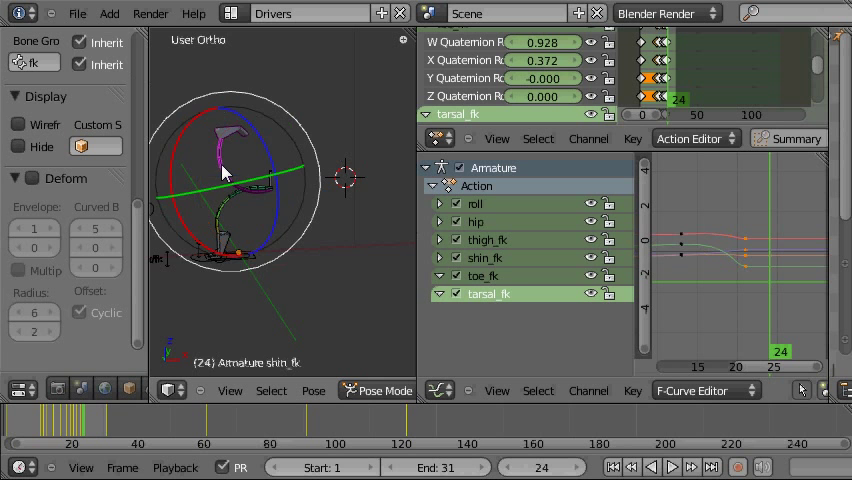
mouse_move(224, 178)
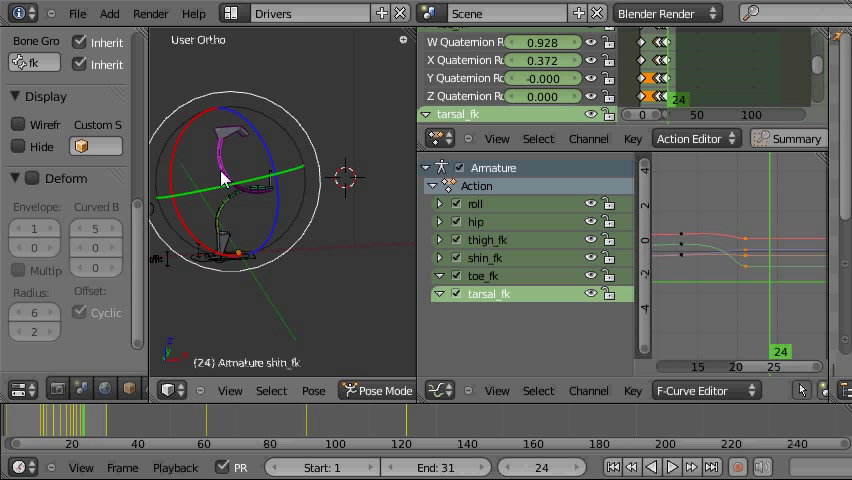
mouse_move(770, 265)
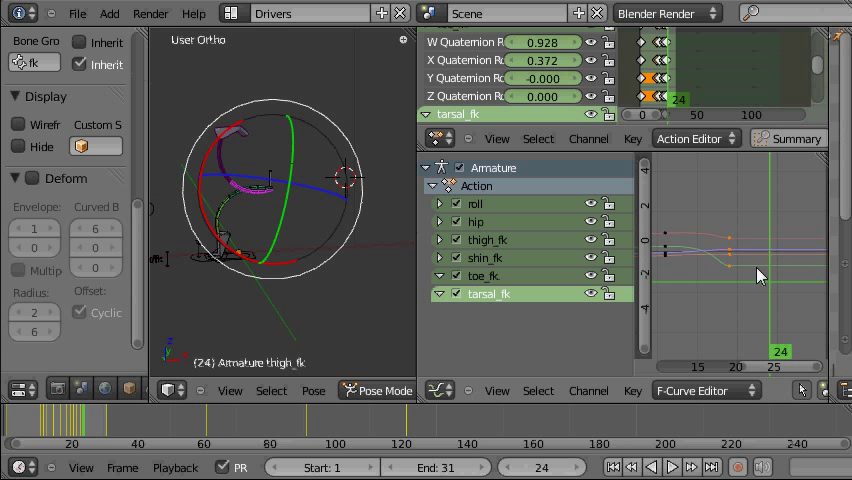
mouse_move(740, 247)
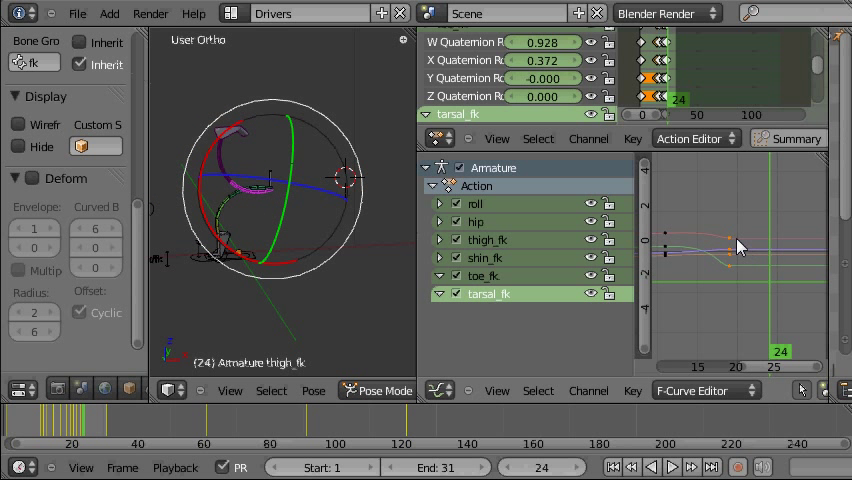
mouse_move(730, 307)
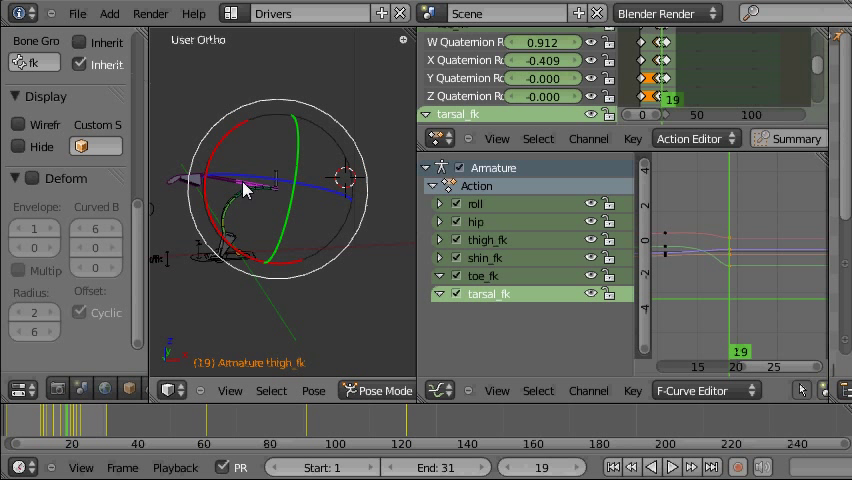
mouse_move(228, 188)
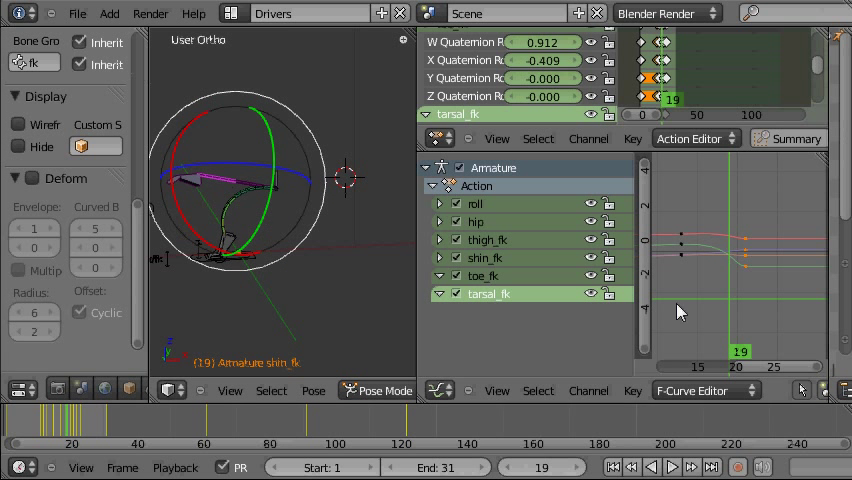
mouse_move(750, 252)
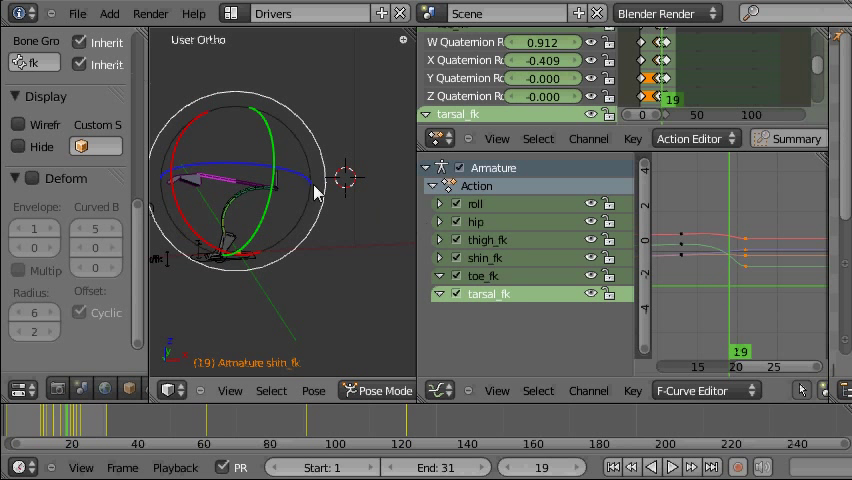
mouse_move(243, 160)
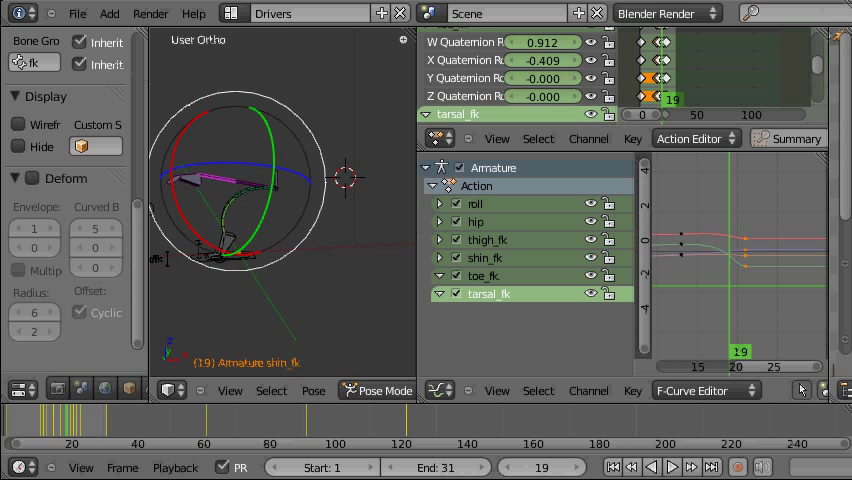
mouse_move(247, 188)
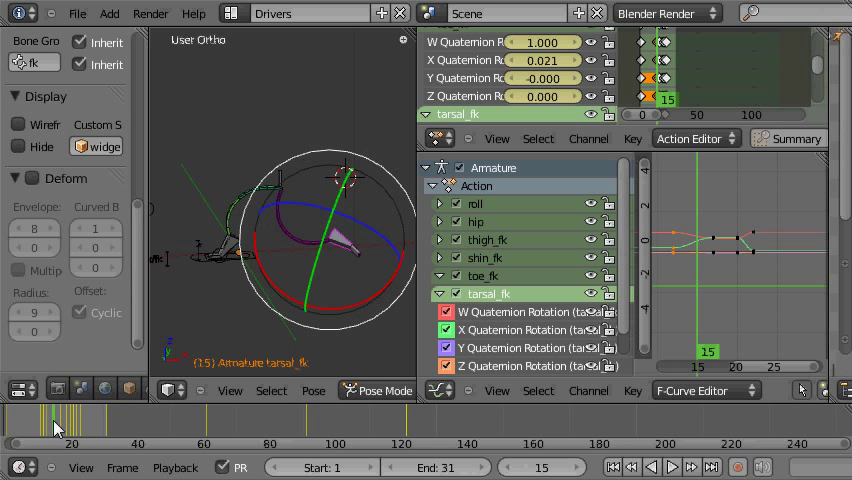
Move to frames 15 and 16 and select the tarsal_fk bone
left_click(35, 415)
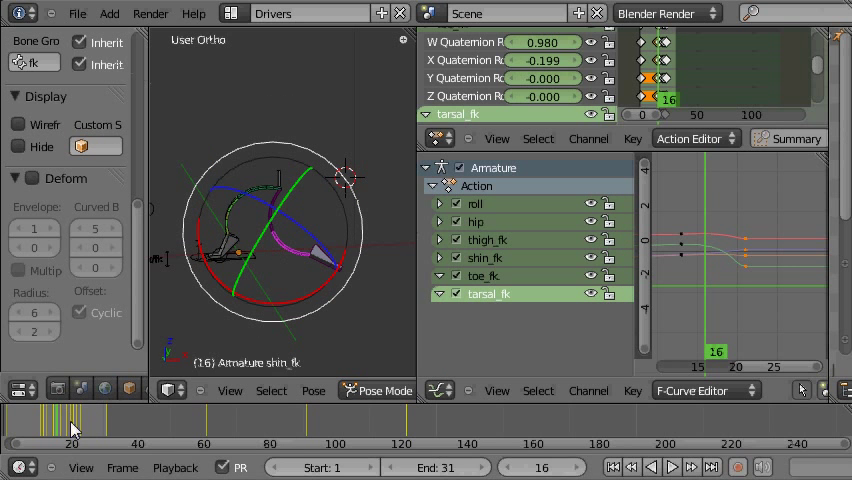
left_click(58, 432)
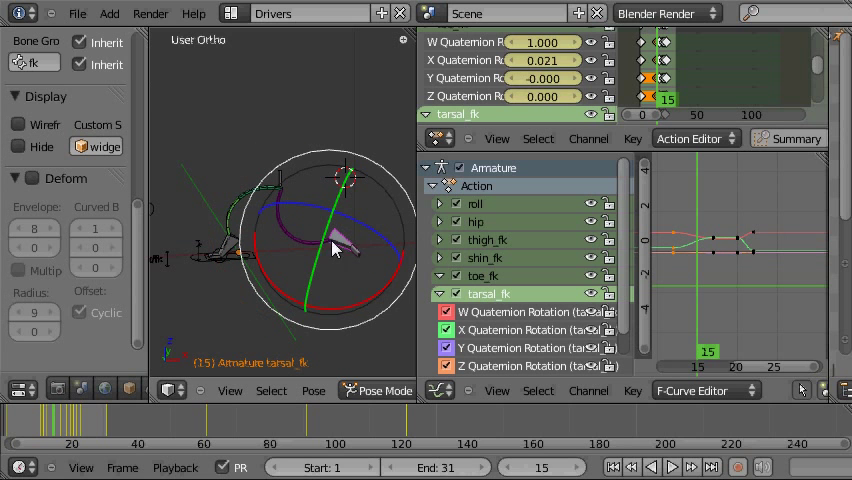
left_click(45, 425)
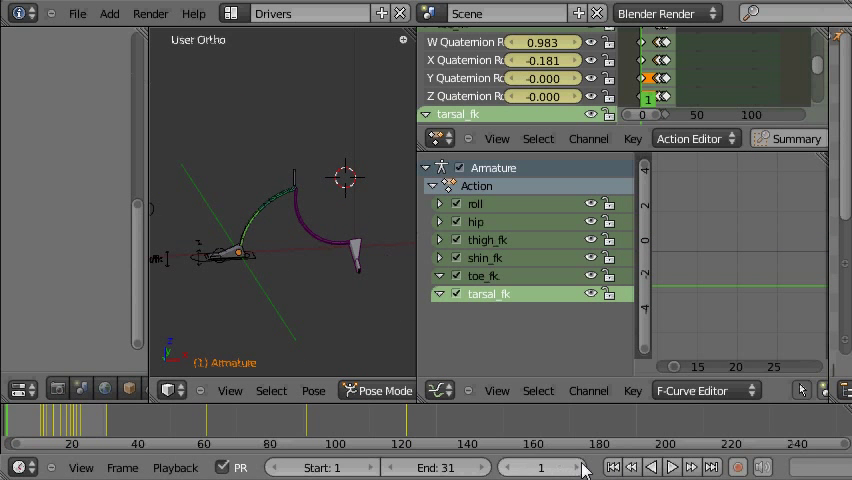
Play the leg animation once through, then stop it
left_click(672, 467)
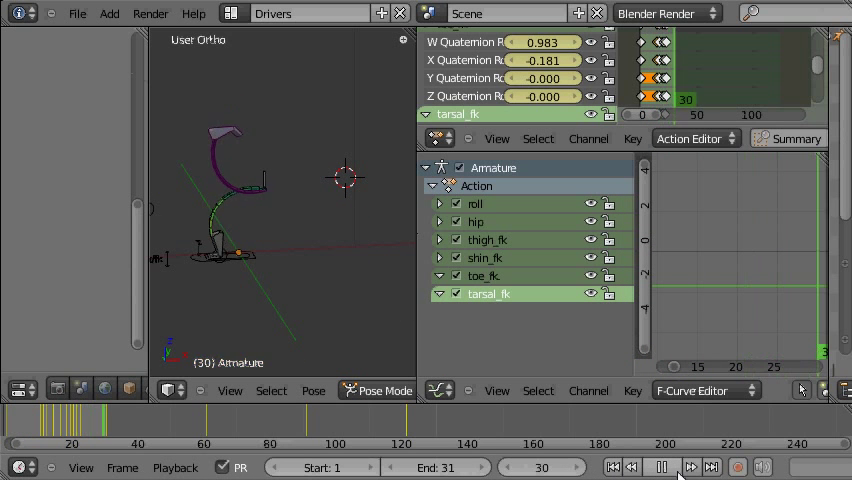
left_click(671, 467)
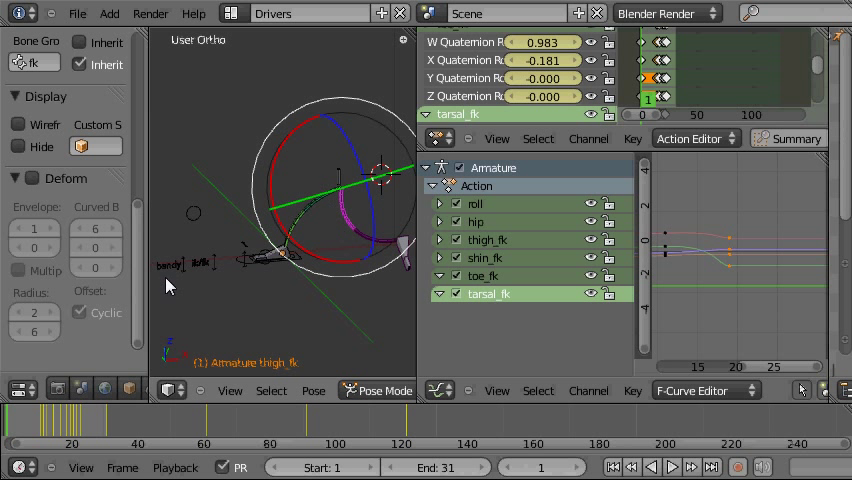
mouse_move(262, 260)
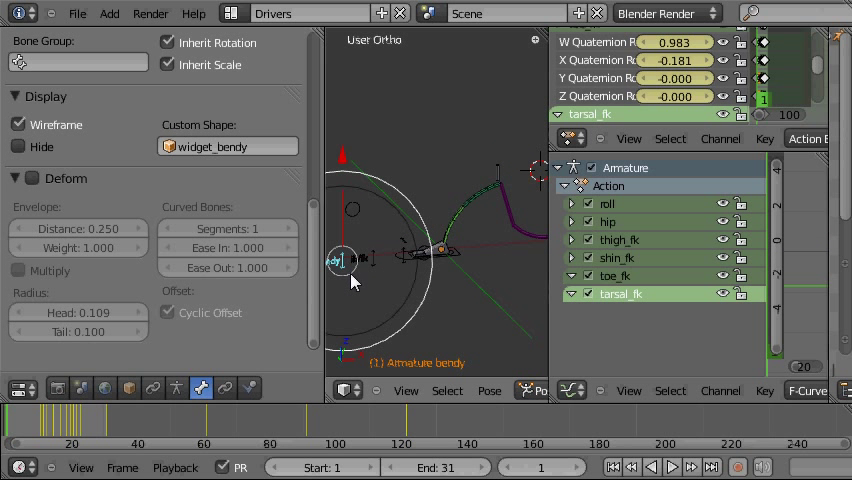
mouse_move(510, 215)
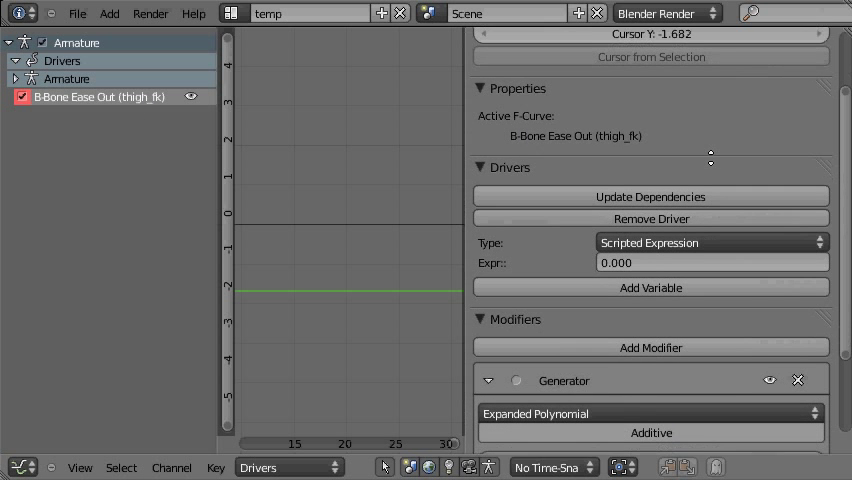
Delete the Generator modifier, set driver type to Averaged Value, and add a variable
scroll("down", 3)
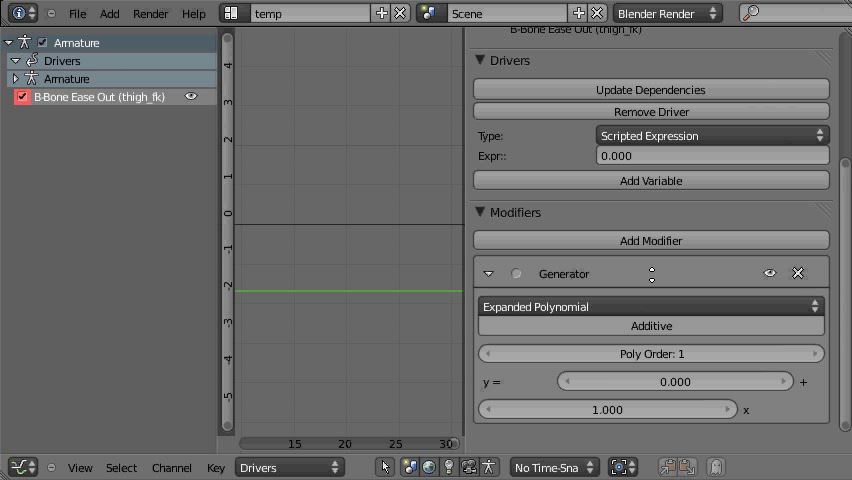
mouse_move(798, 272)
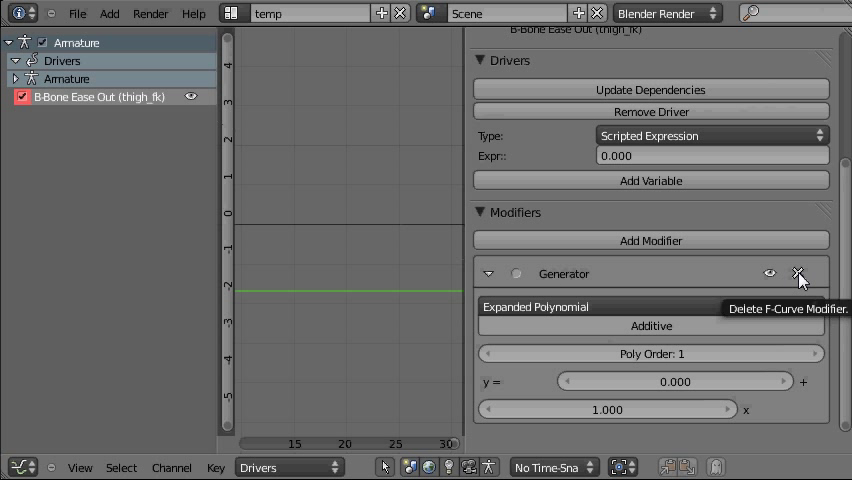
left_click(800, 273)
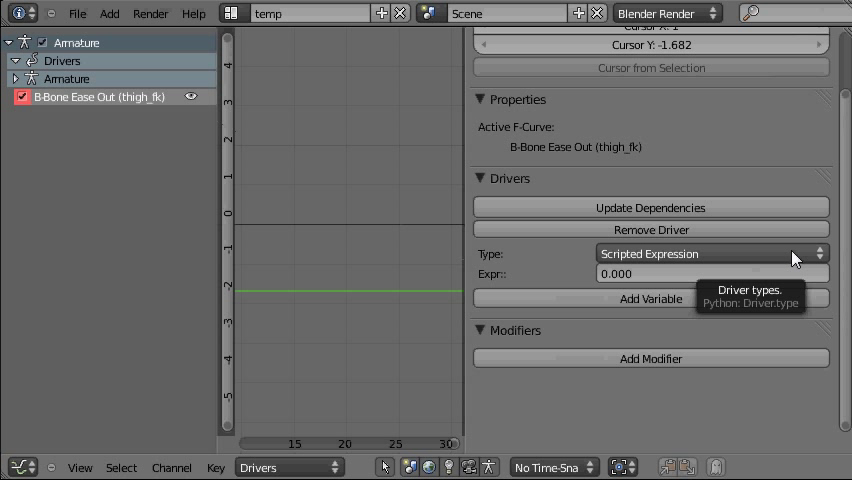
left_click(710, 253)
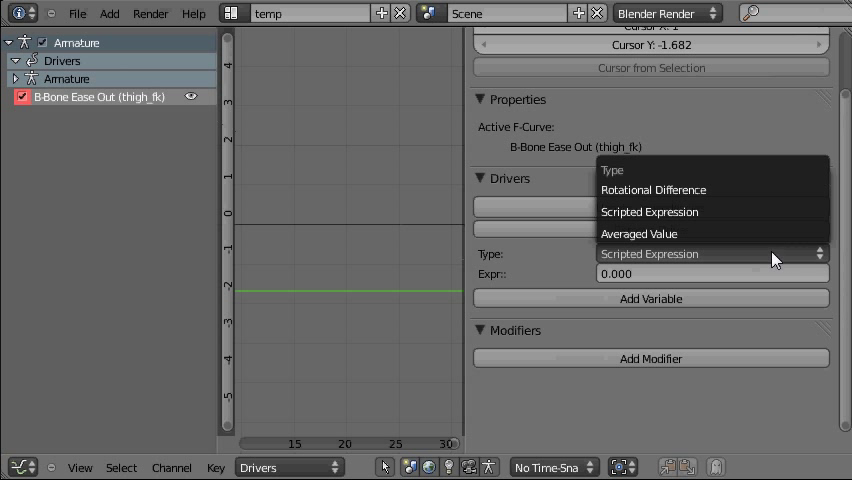
mouse_move(735, 189)
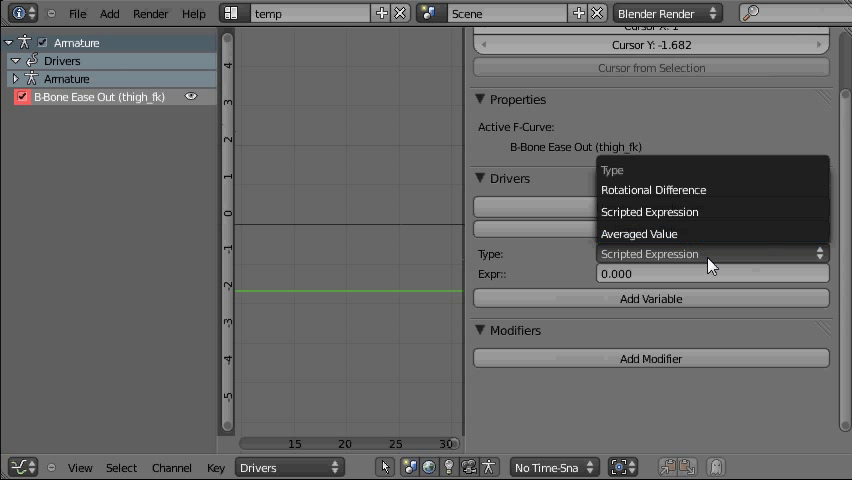
left_click(640, 233)
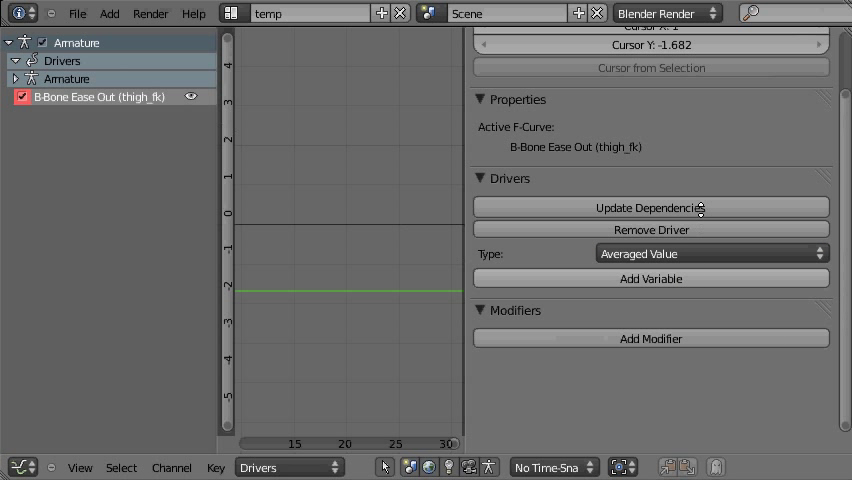
left_click(650, 278)
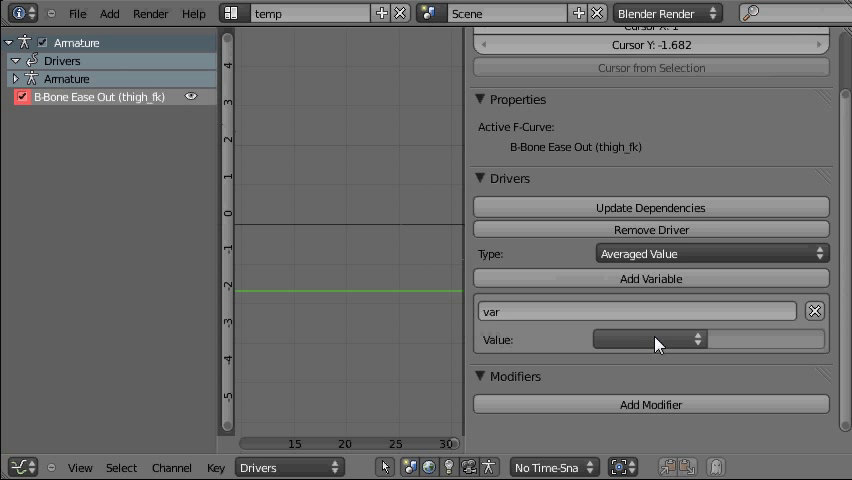
Set the variable's ID type to Object and choose Armature as target
left_click(650, 339)
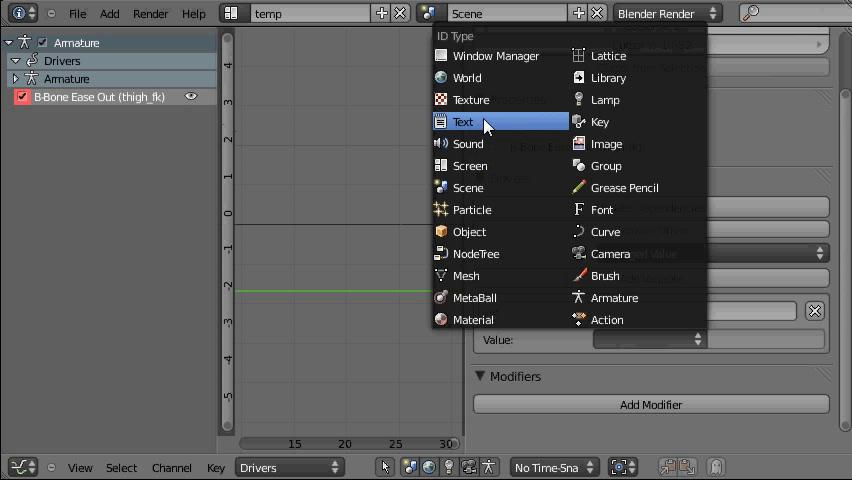
mouse_move(488, 231)
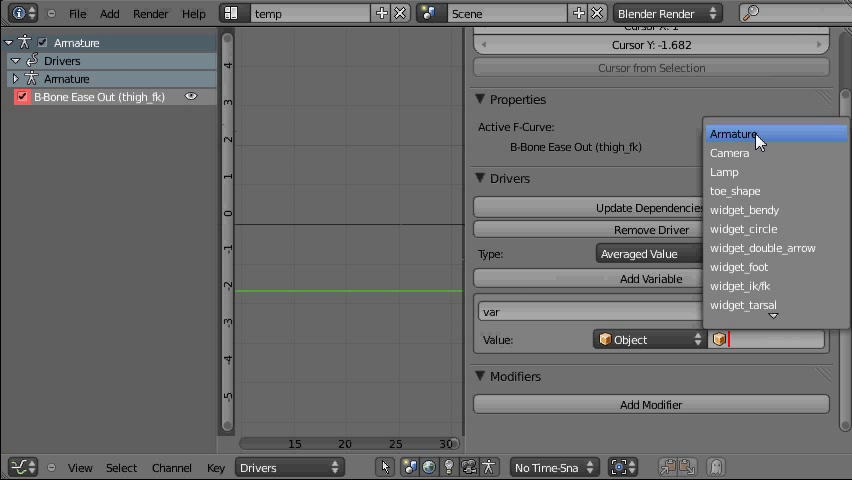
left_click(734, 133)
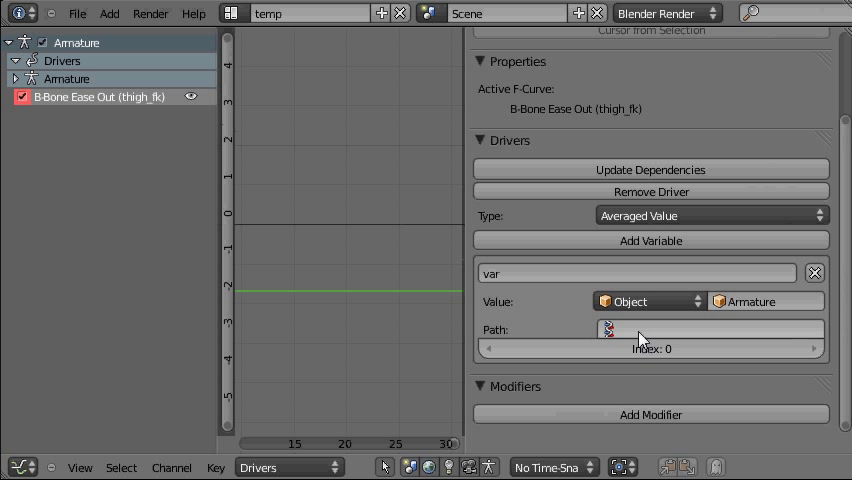
mouse_move(640, 329)
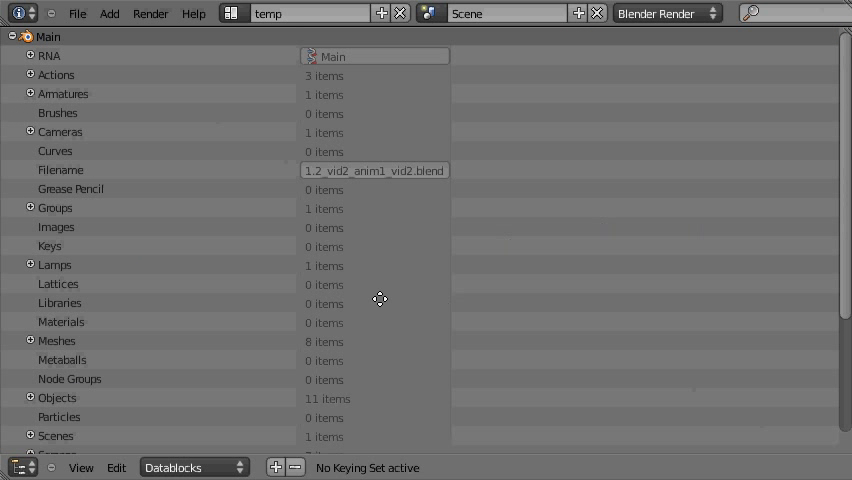
mouse_move(108, 425)
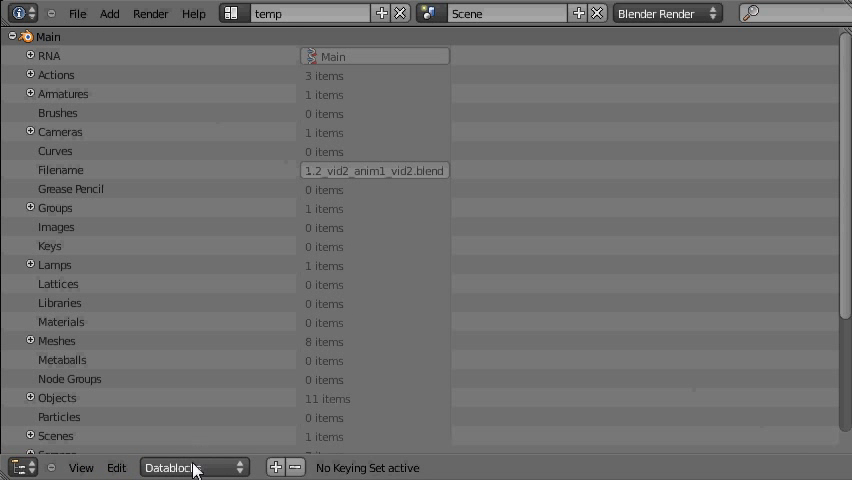
Expand Objects, the Armature object, and its Pose data in the datablocks listing
scroll("down", 3)
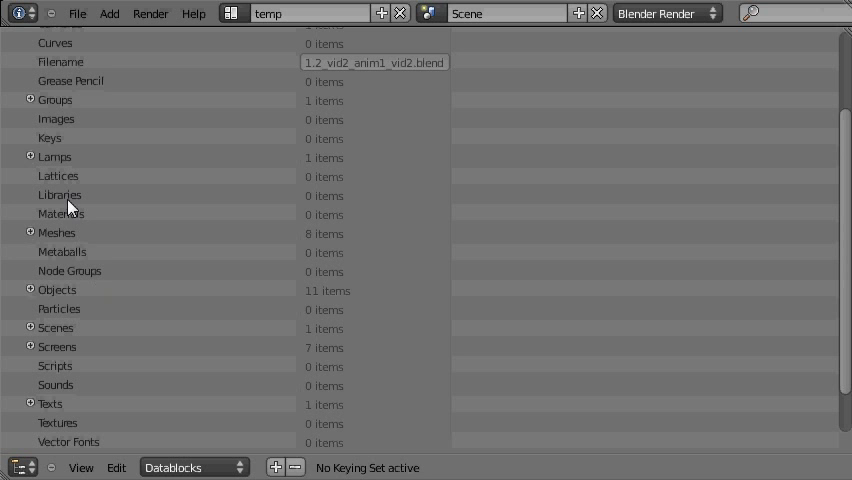
left_click(30, 289)
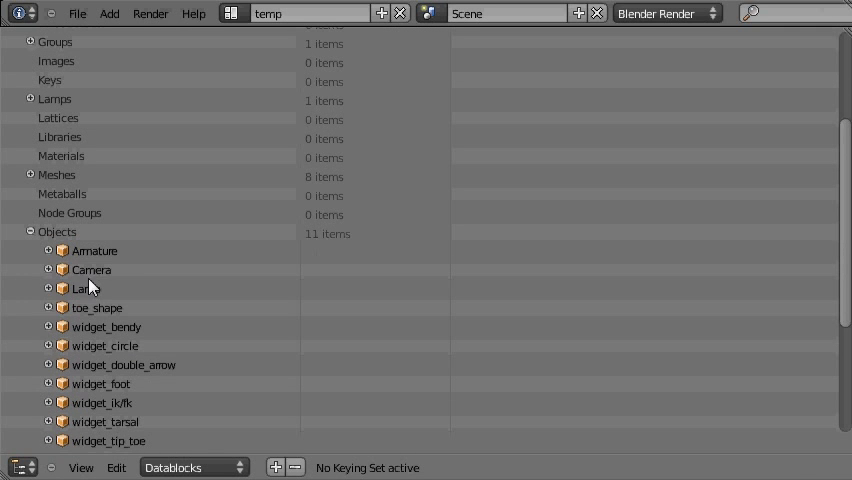
left_click(48, 251)
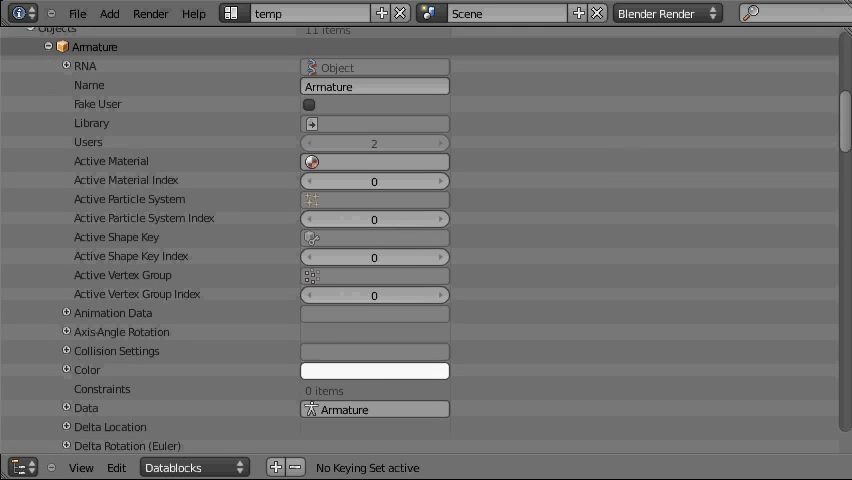
scroll("down", 3)
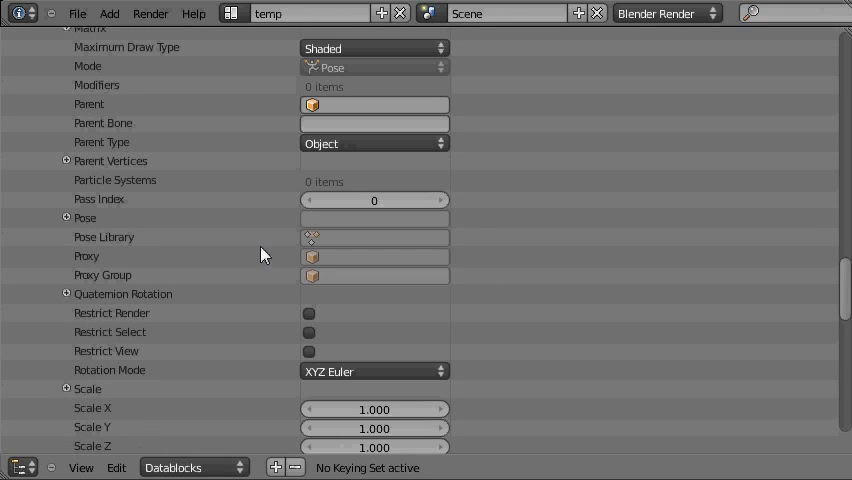
left_click(66, 217)
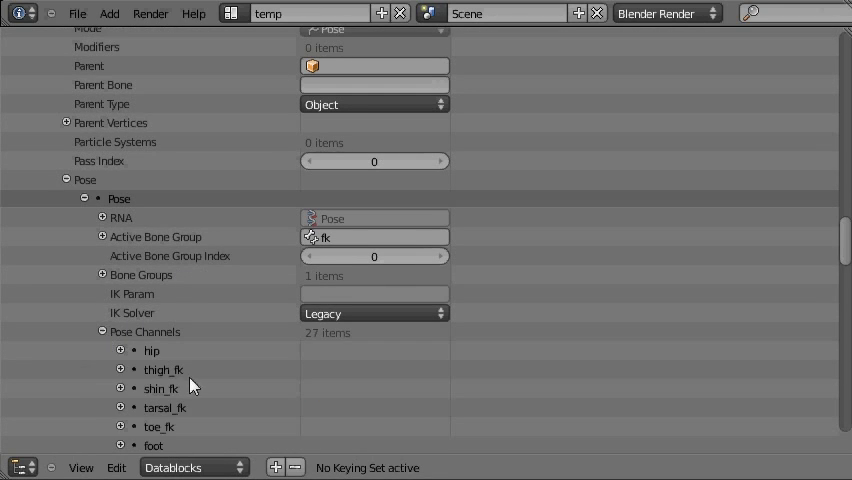
Browse the pose channels and expand the bendy channel to reveal its Location
scroll("down", 3)
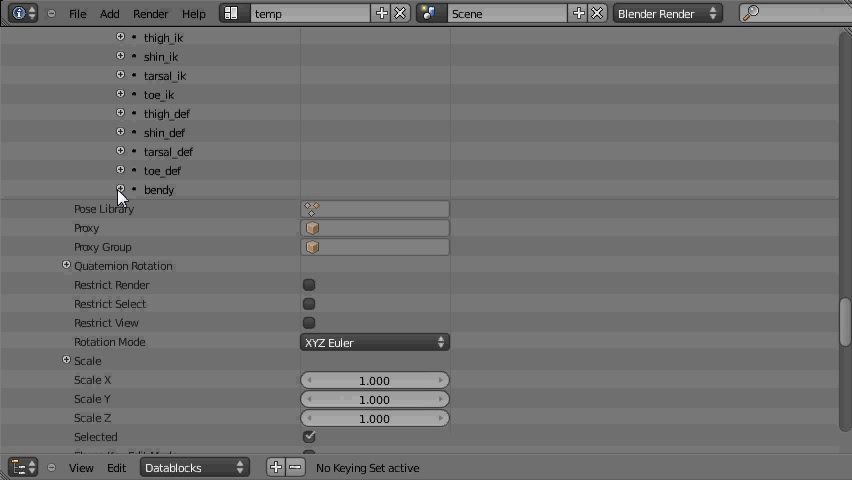
mouse_move(120, 198)
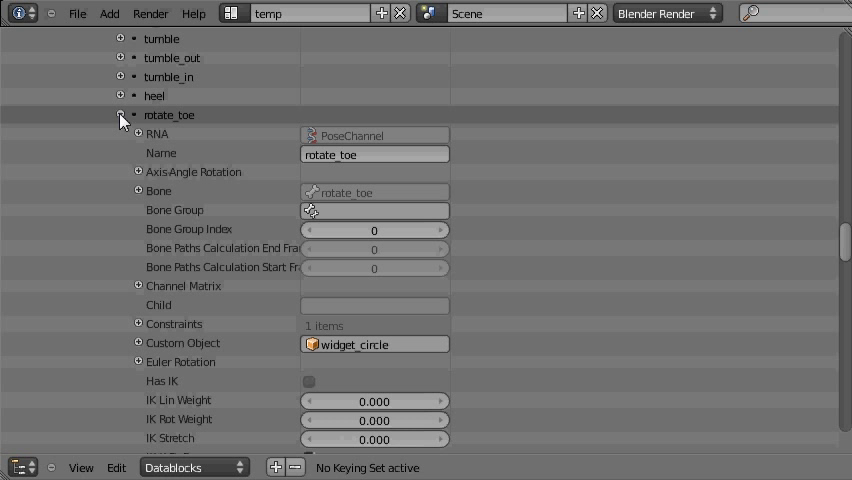
left_click(119, 114)
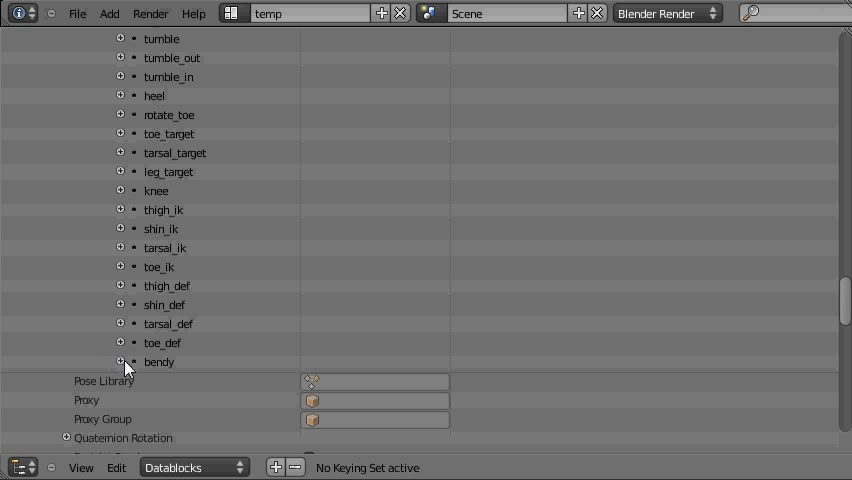
left_click(120, 305)
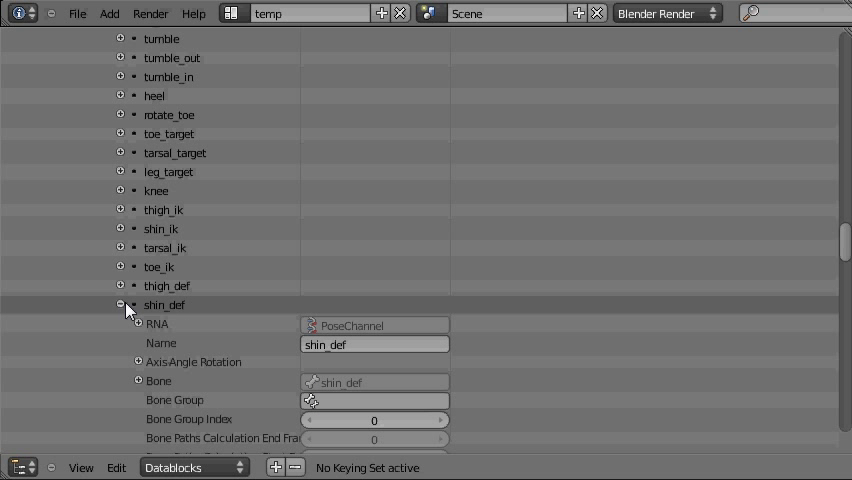
left_click(119, 305)
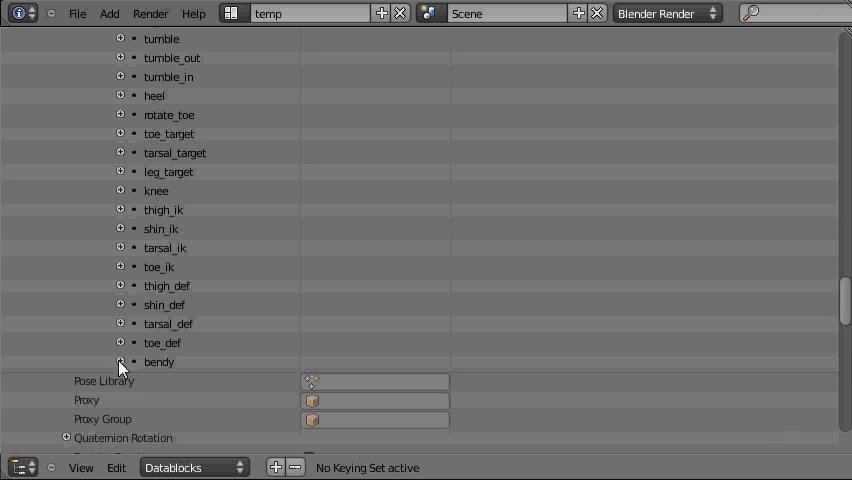
left_click(119, 362)
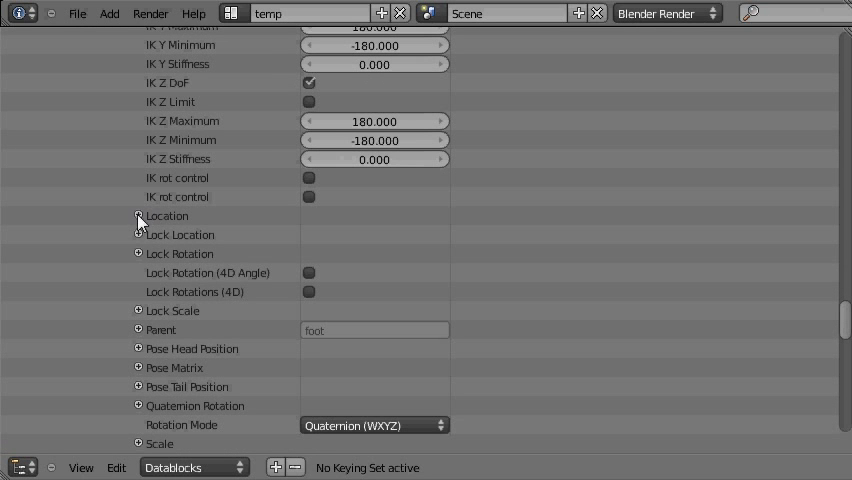
left_click(138, 216)
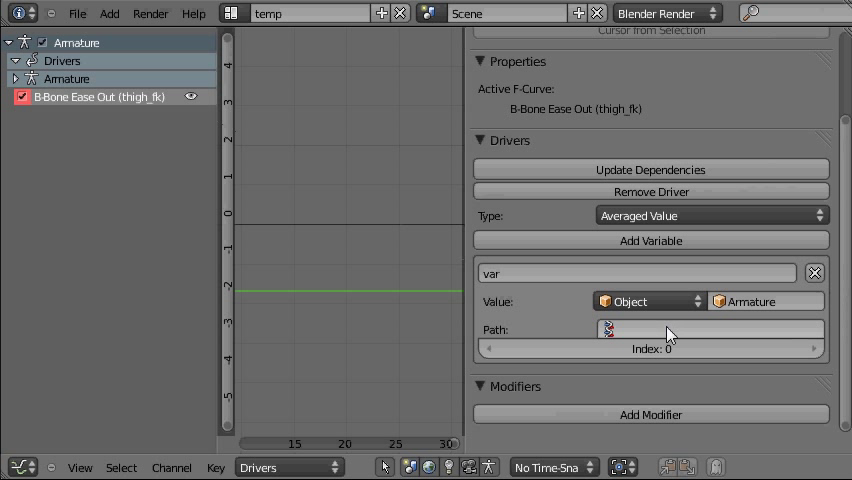
mouse_move(669, 329)
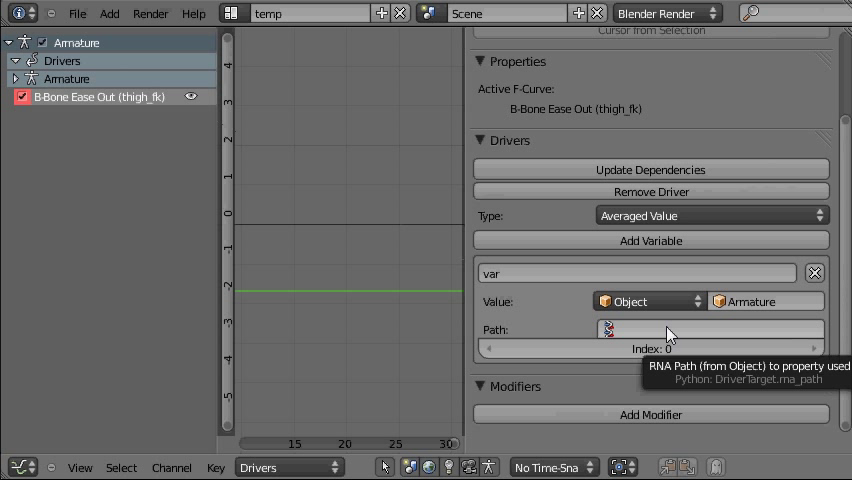
Enter pose.pose_channels["bendy"].location as the driver variable's path
type("pose.pose_channels[\"bendy\"].location")
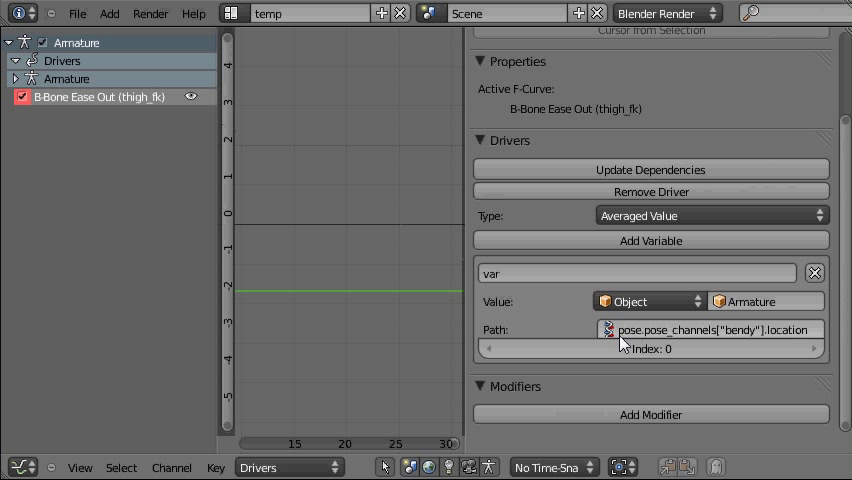
mouse_move(773, 339)
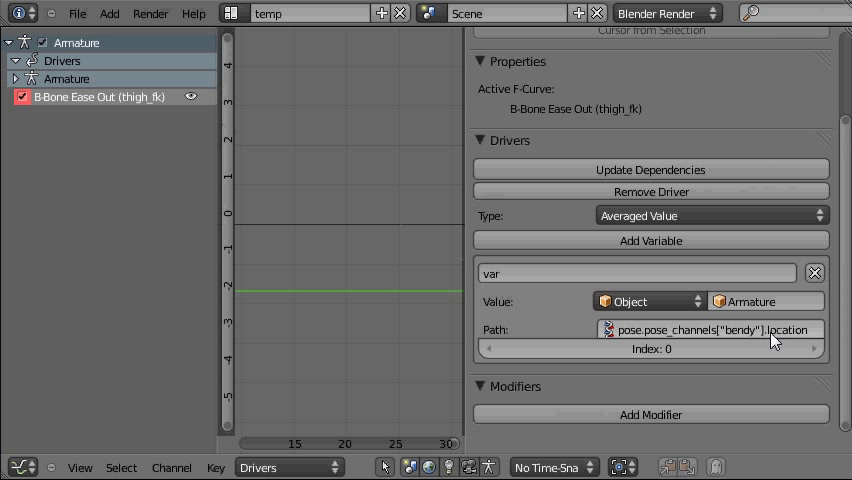
mouse_move(778, 338)
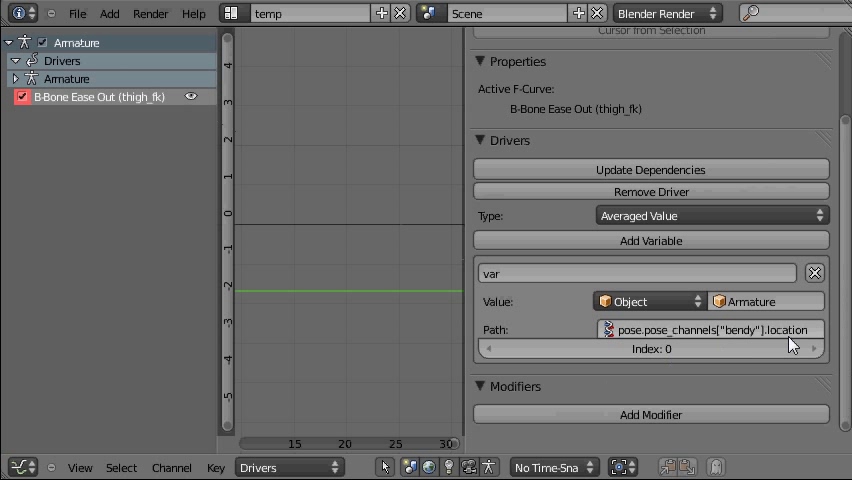
mouse_move(790, 330)
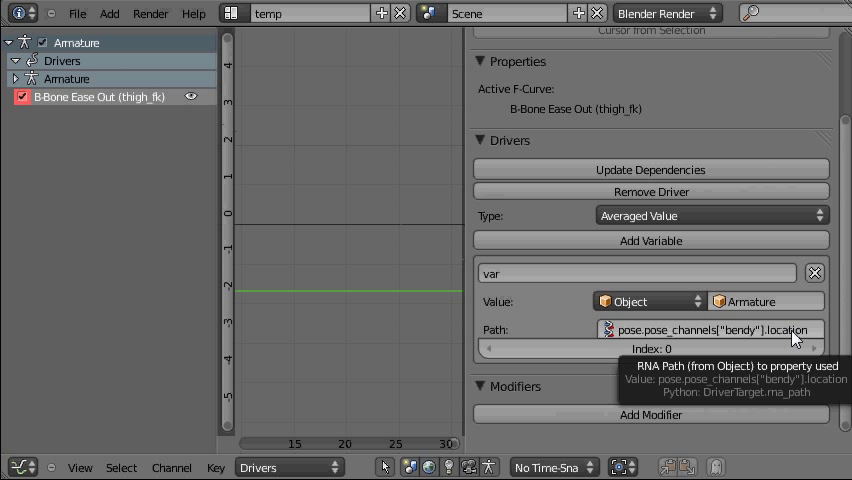
mouse_move(697, 349)
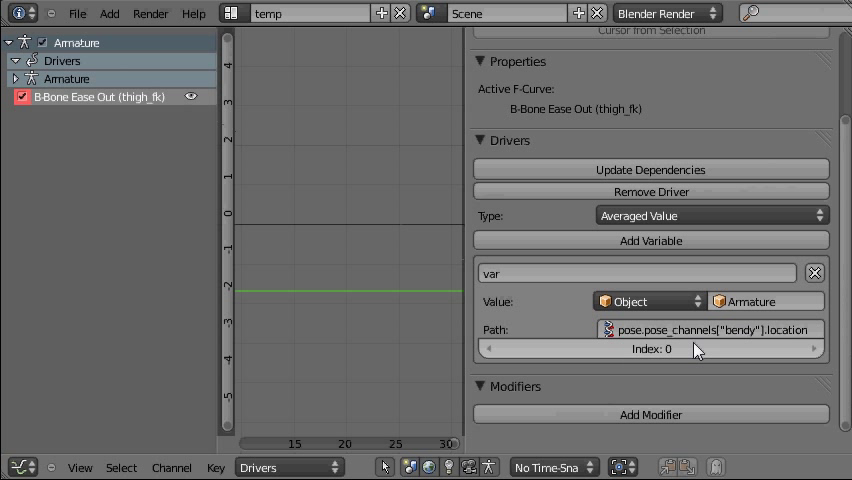
mouse_move(665, 349)
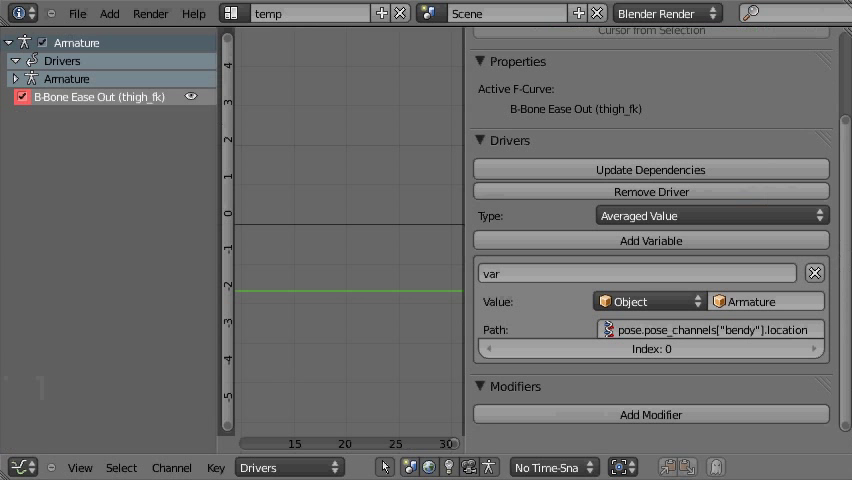
mouse_move(700, 175)
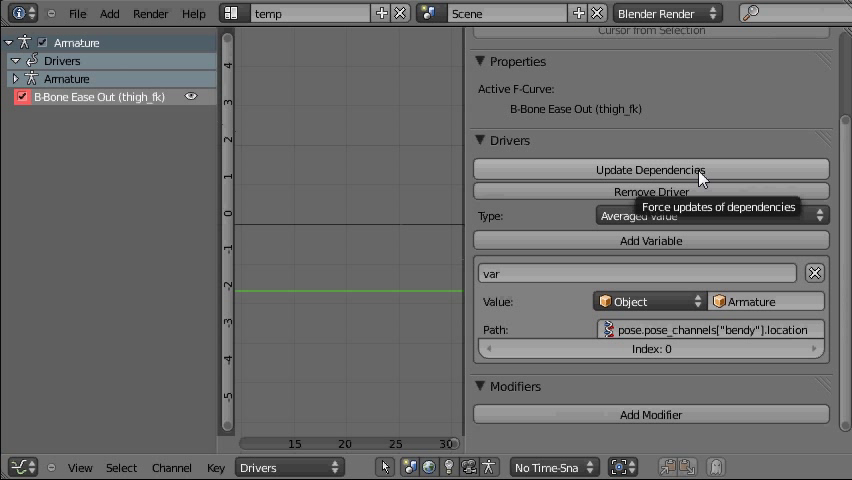
mouse_move(415, 442)
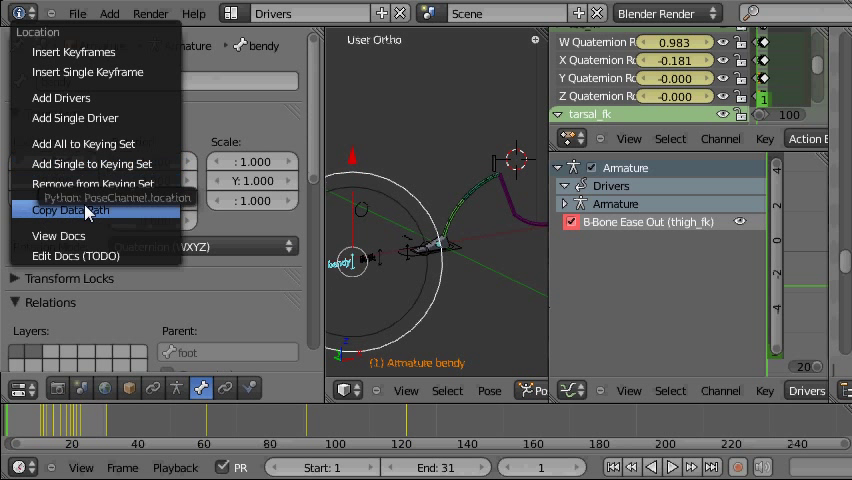
Copy the data path of the bendy bone's Location property
left_click(71, 211)
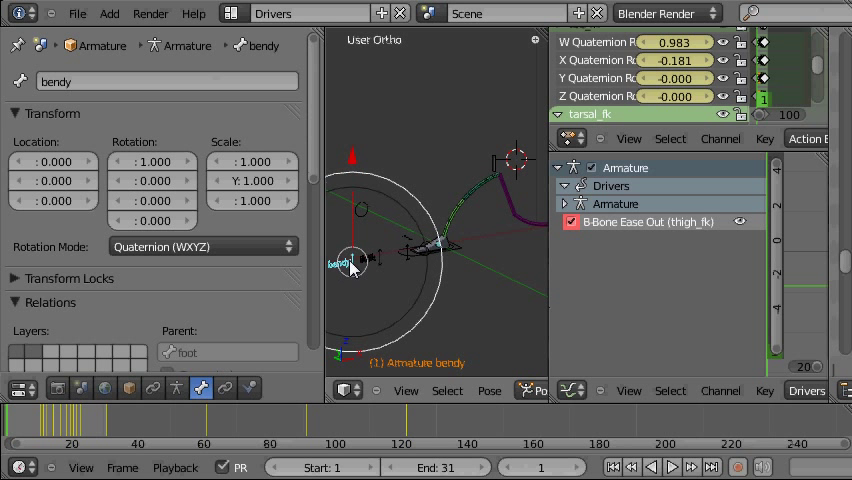
mouse_move(420, 277)
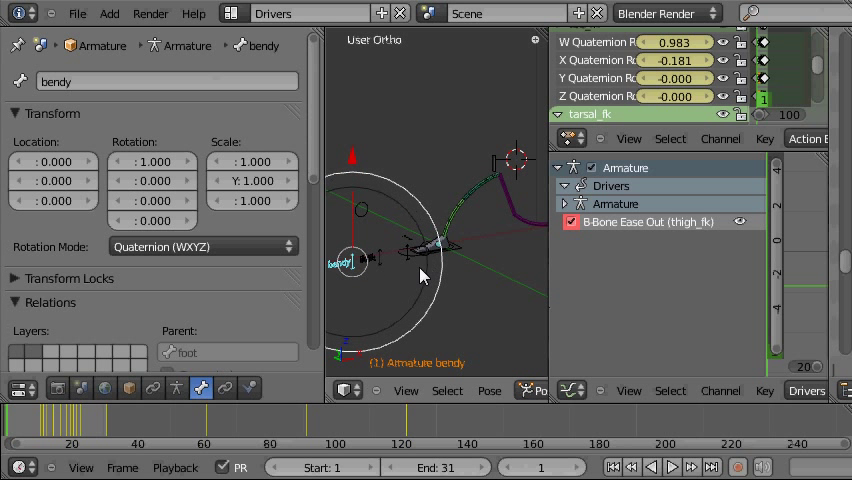